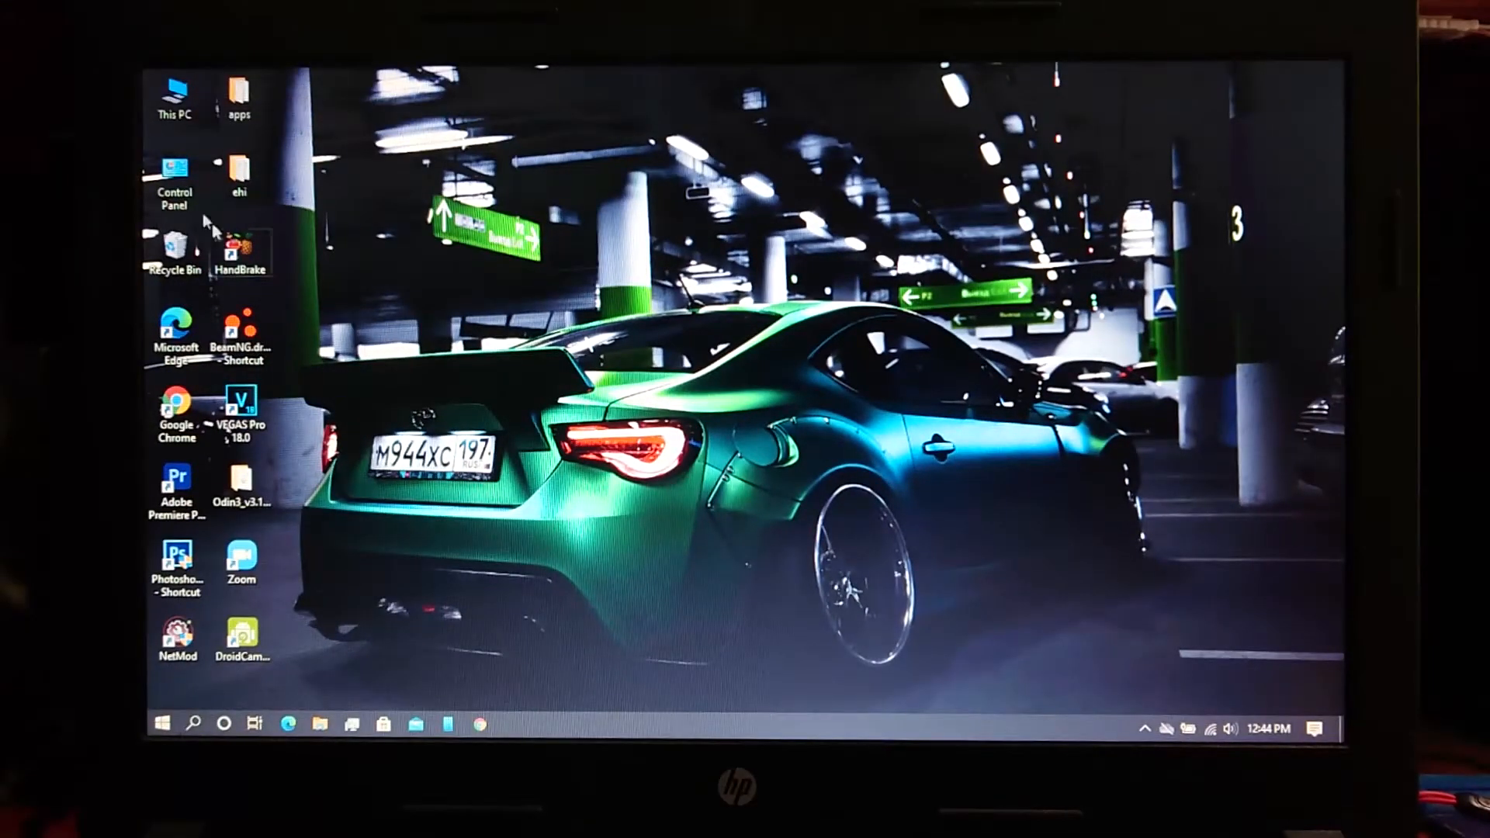
Open All Control Panel Items from the desktop Control Panel icon.
double_click(173, 176)
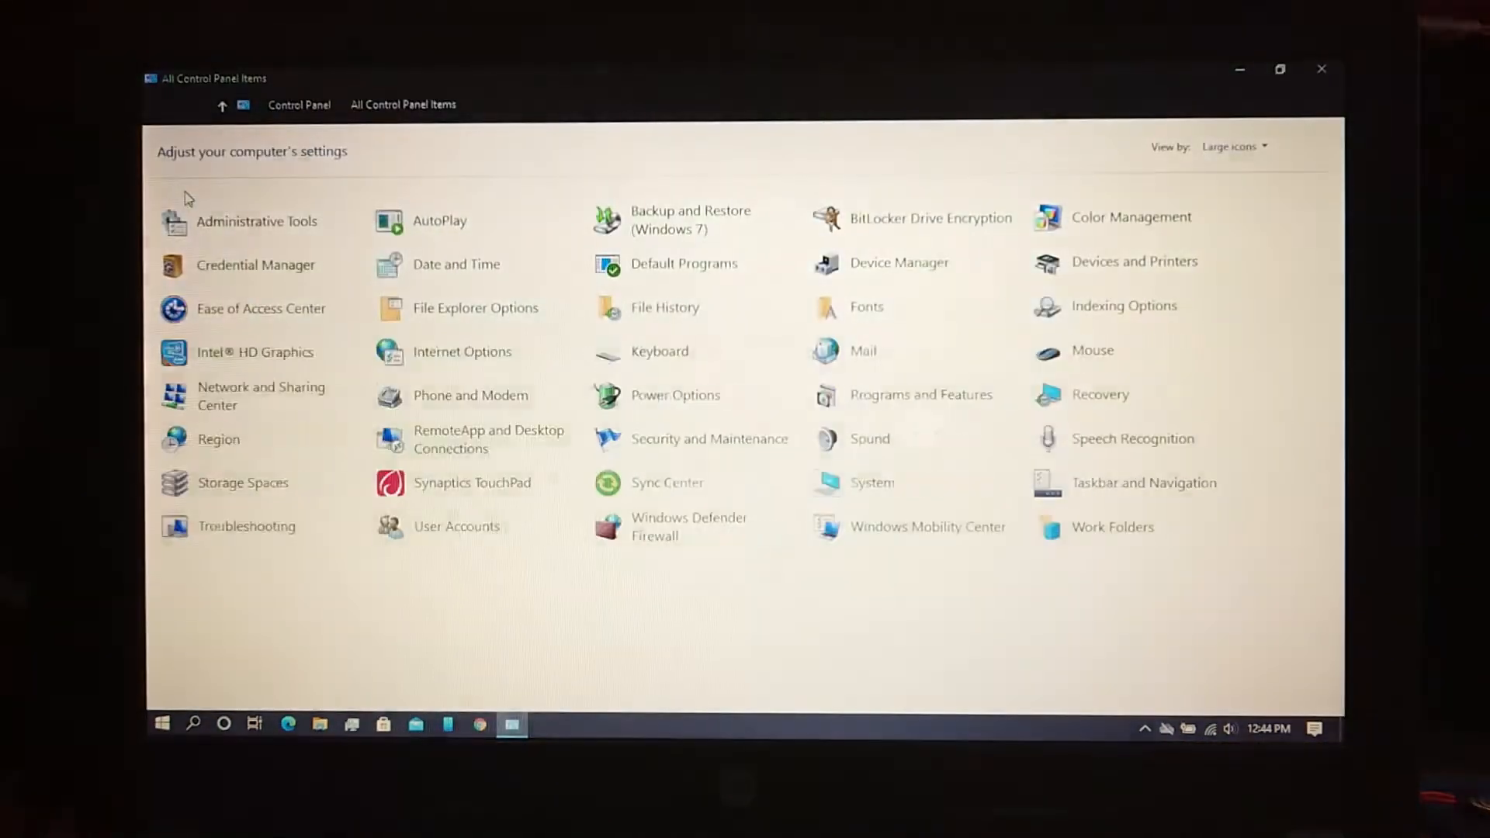
mouse_move(890, 270)
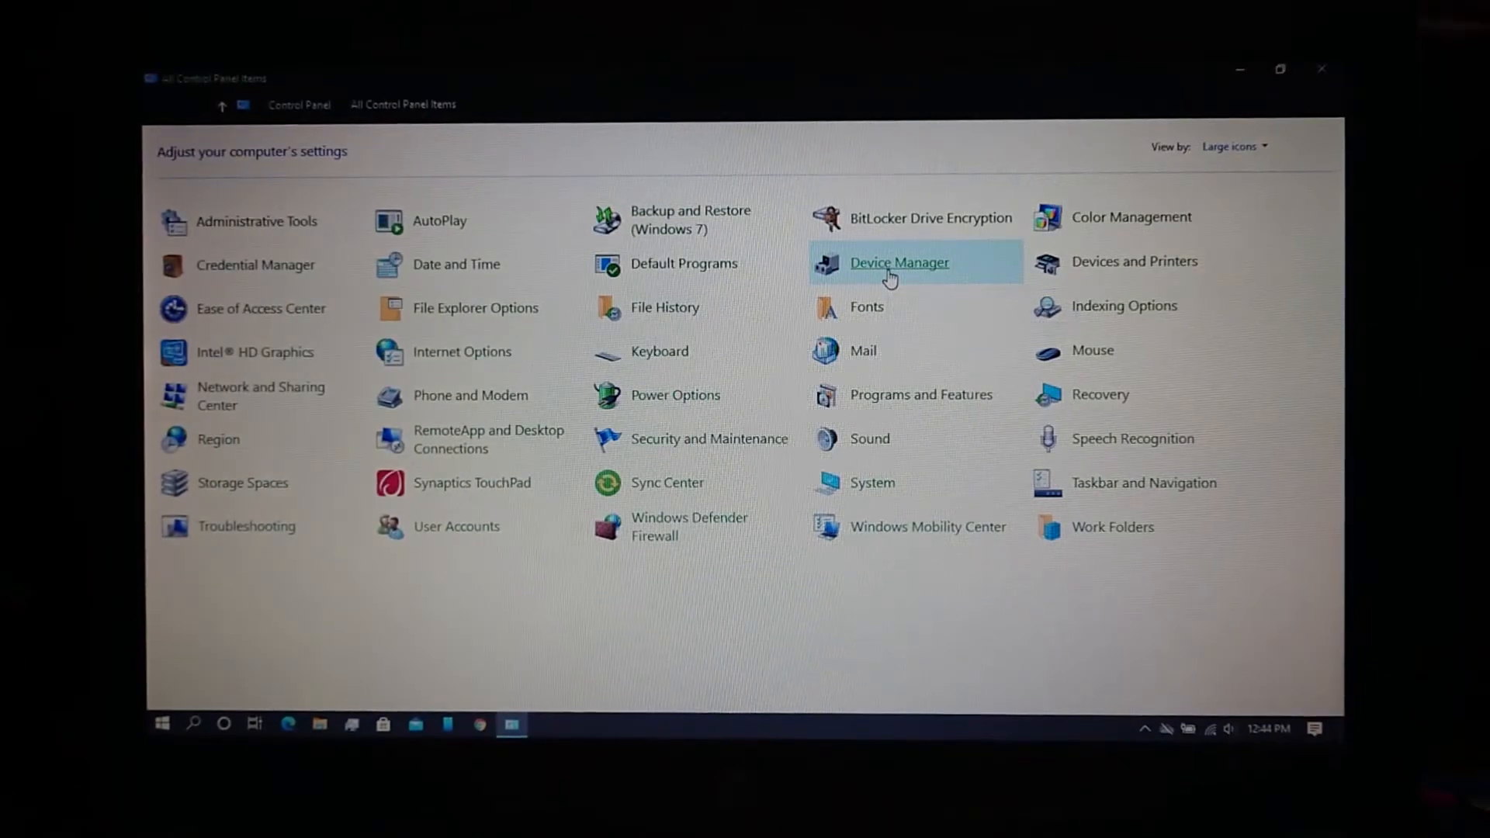
Launch Device Manager's Add legacy hardware wizard and choose manual hardware selection.
double_click(897, 262)
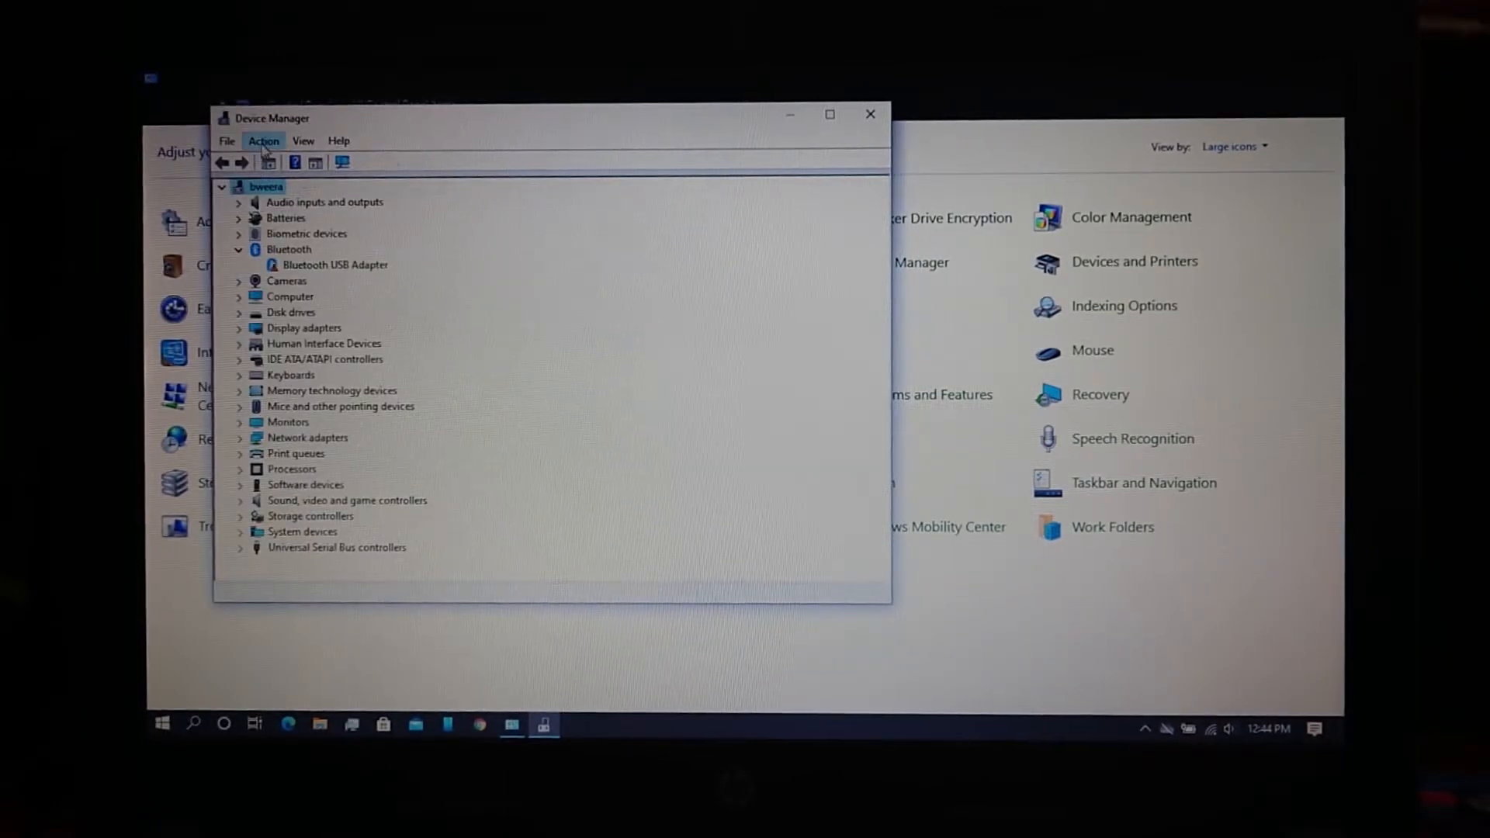
left_click(263, 141)
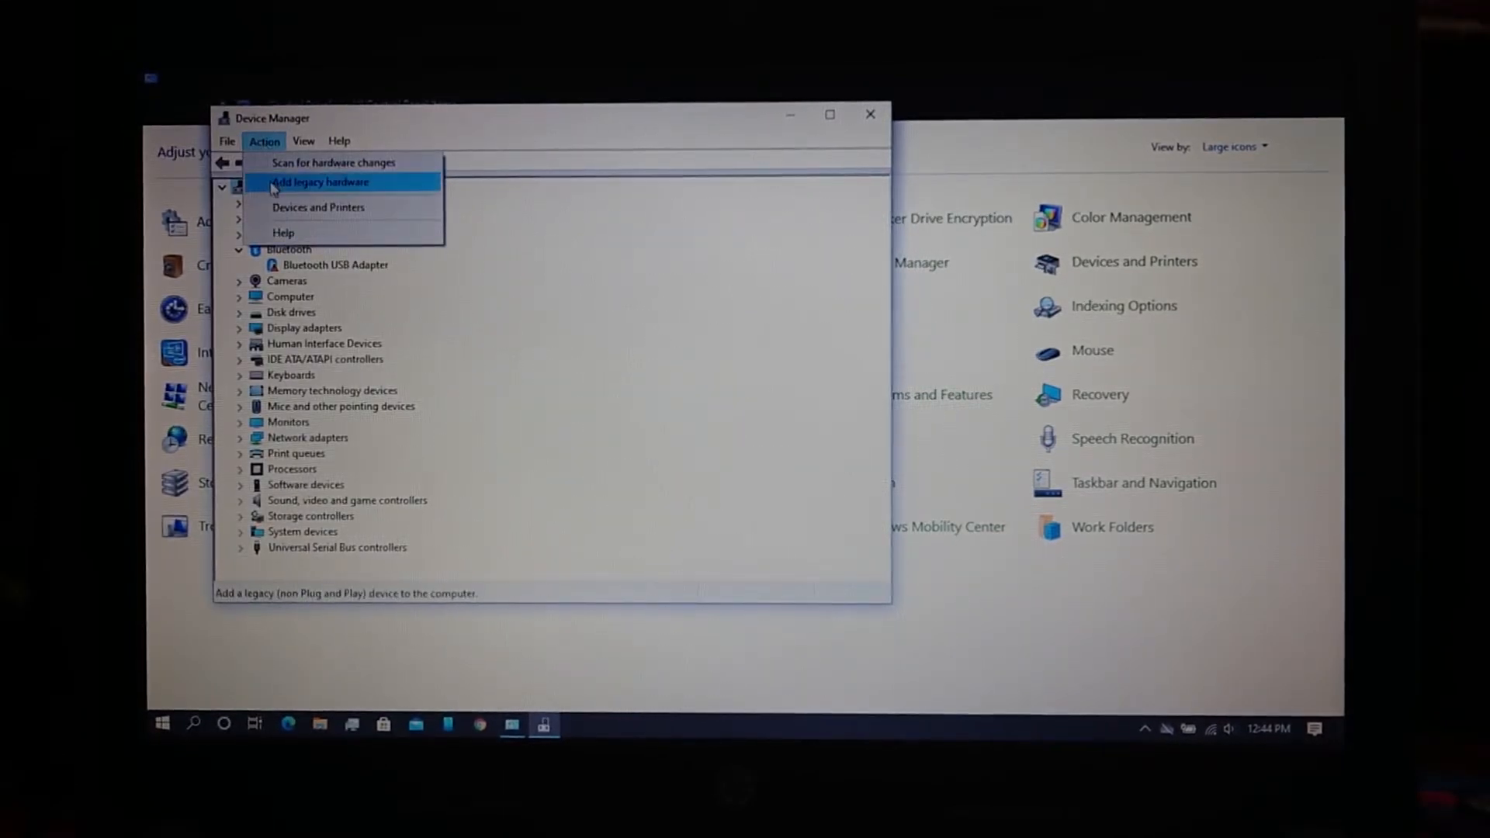
left_click(318, 181)
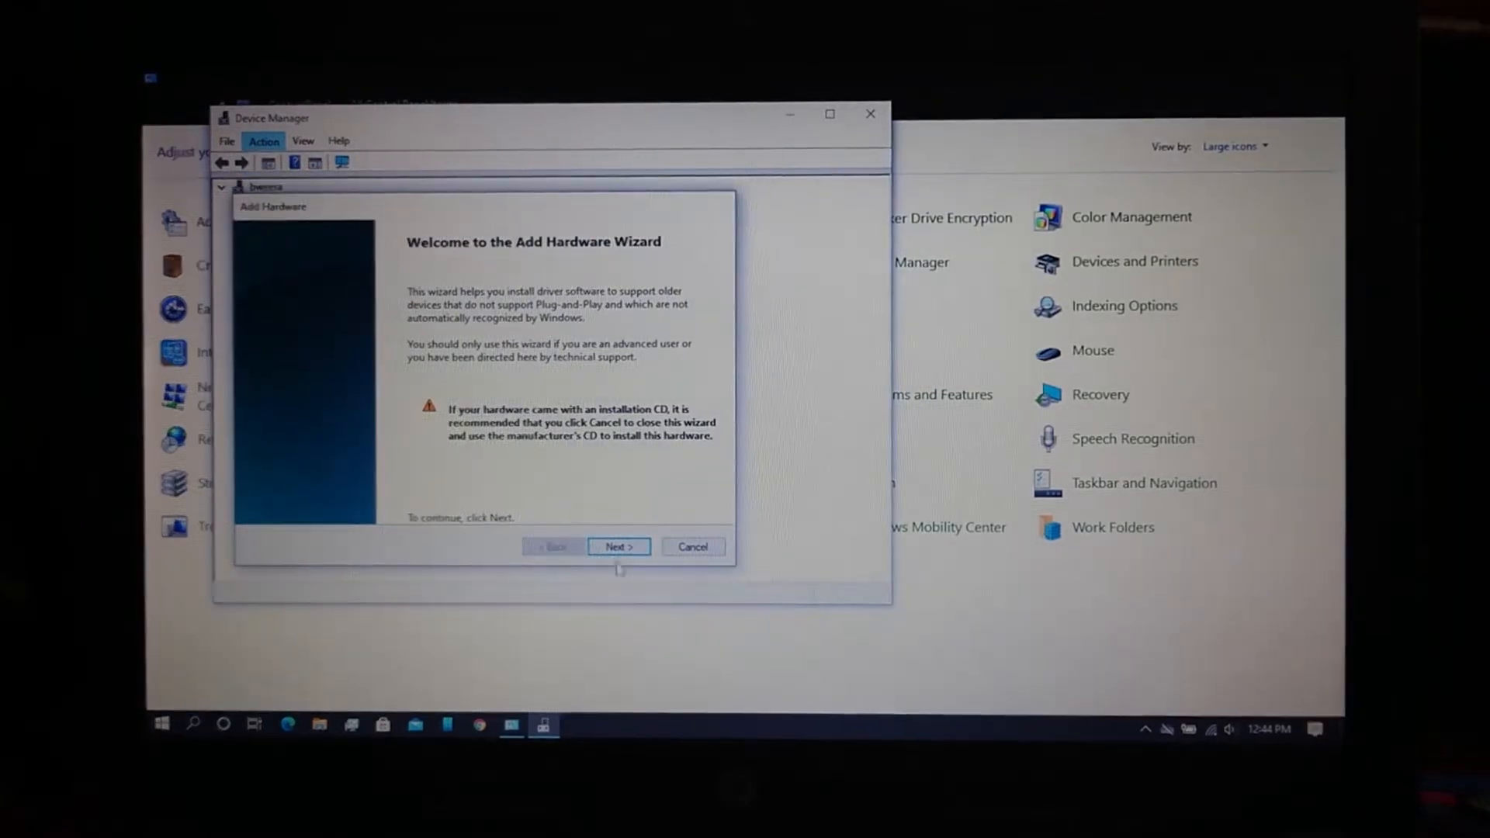
left_click(617, 546)
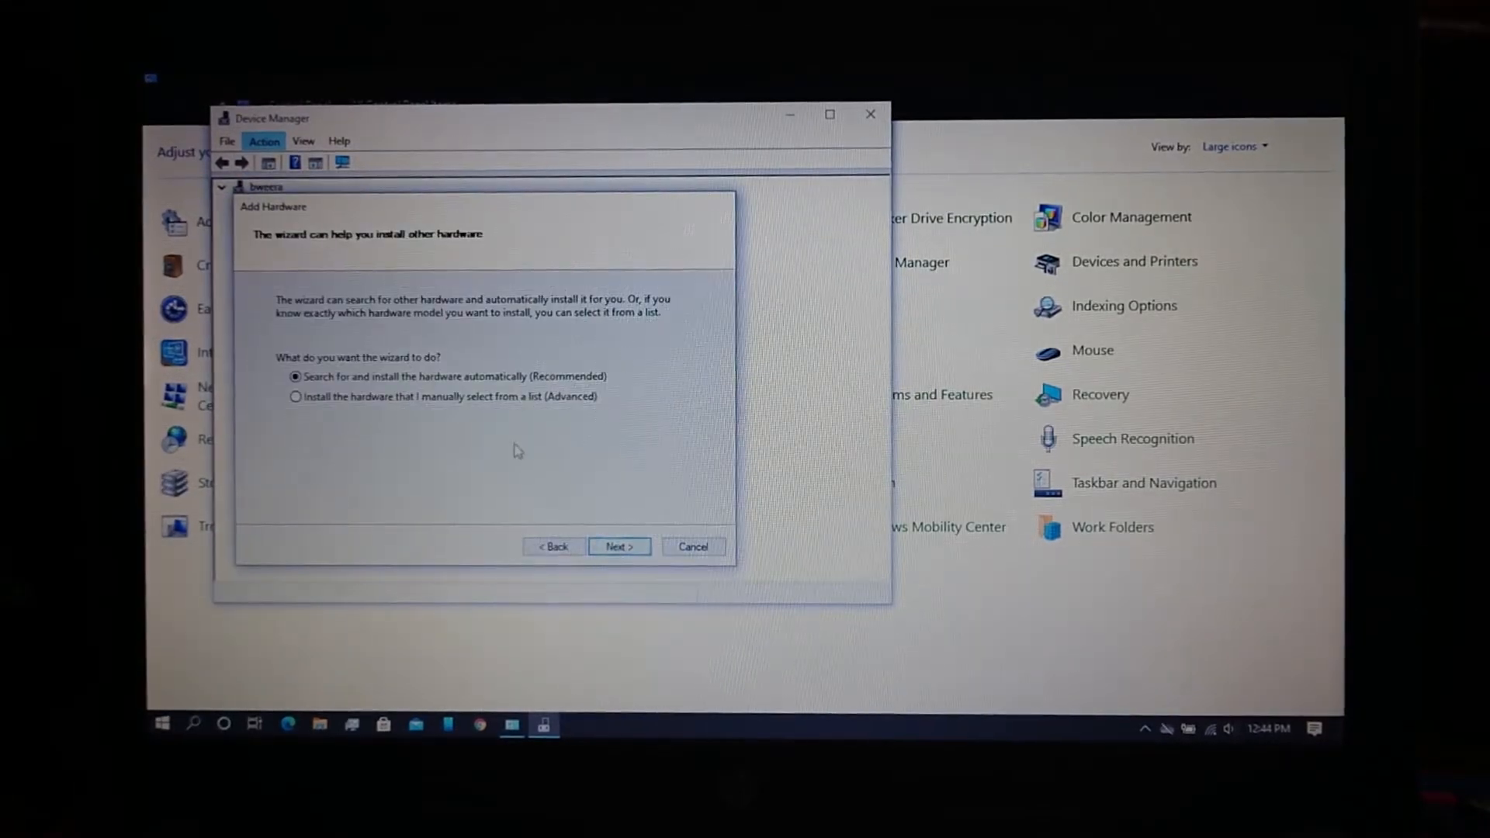
left_click(296, 397)
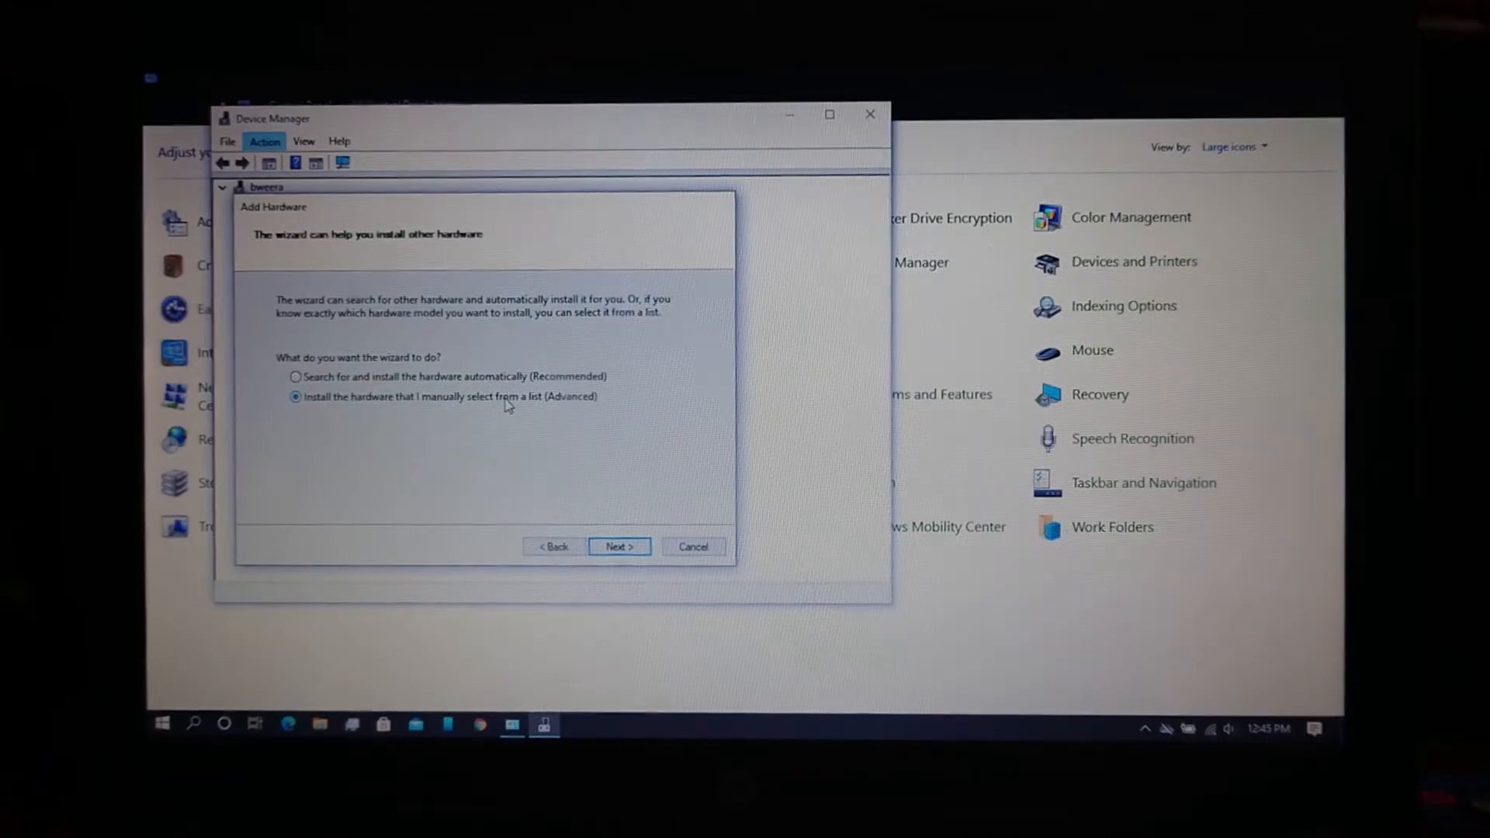
left_click(617, 546)
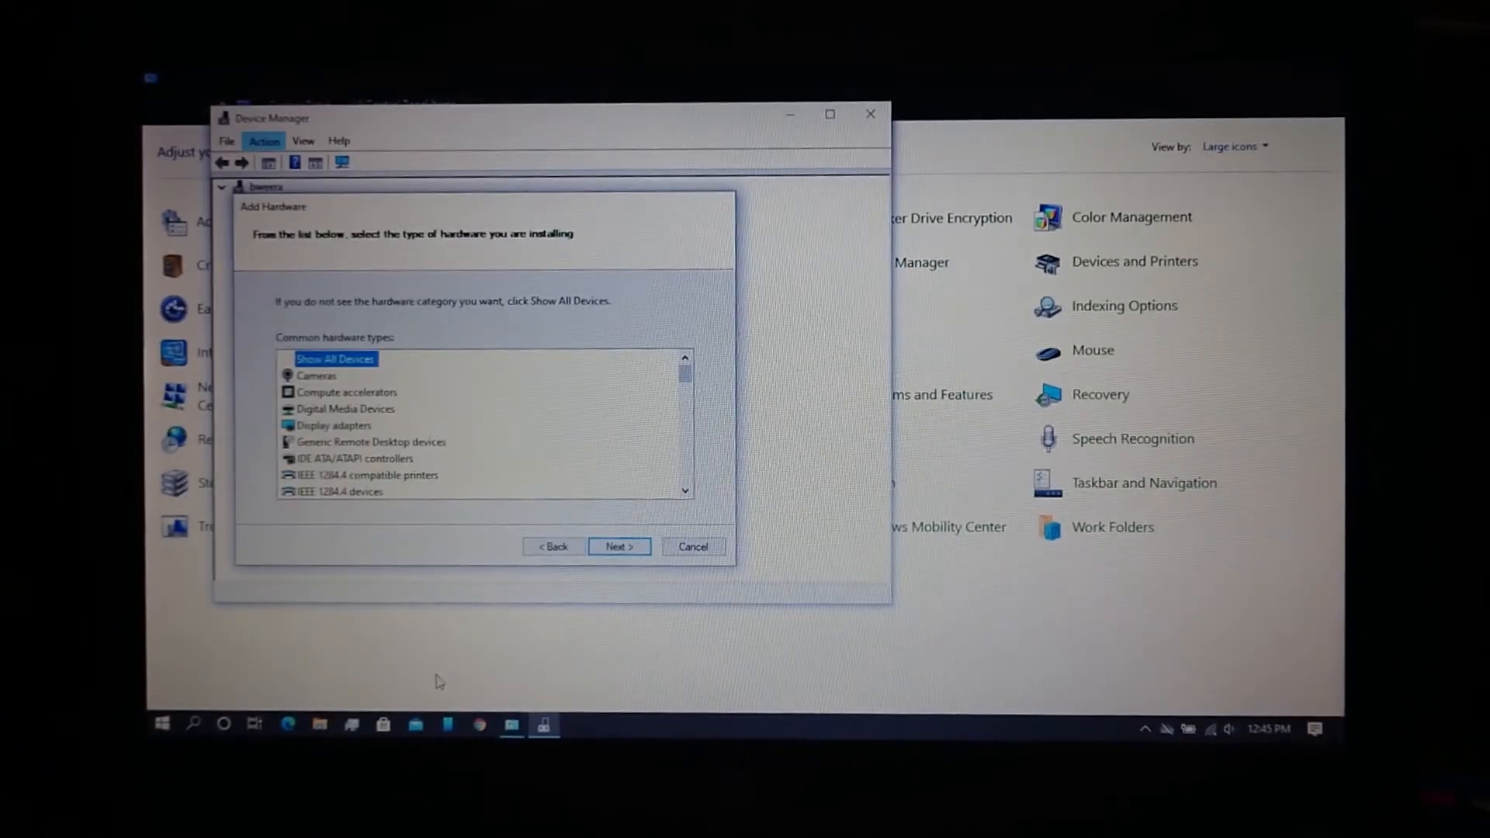
mouse_move(1010, 148)
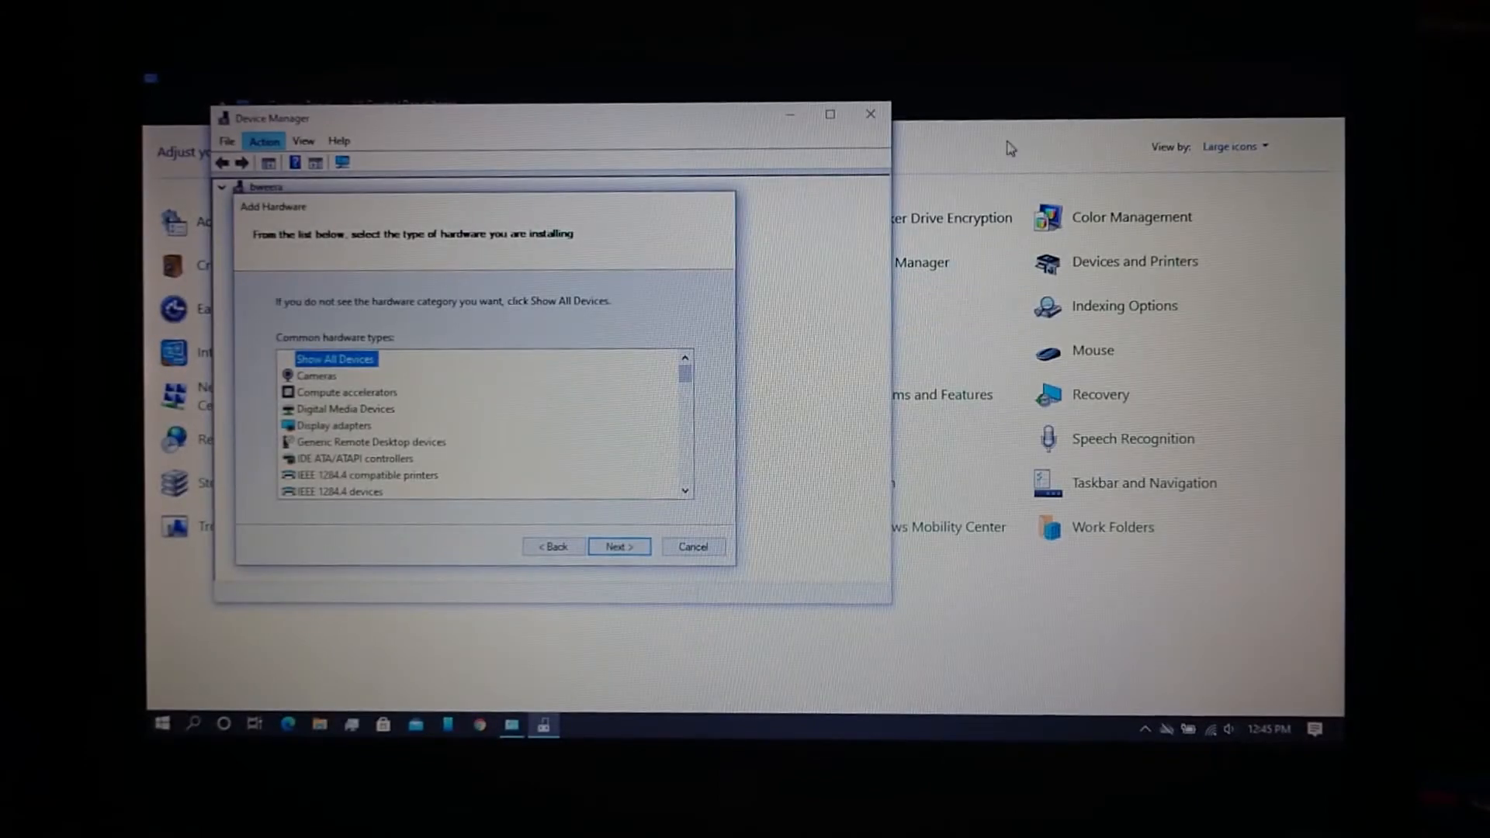
left_click(691, 546)
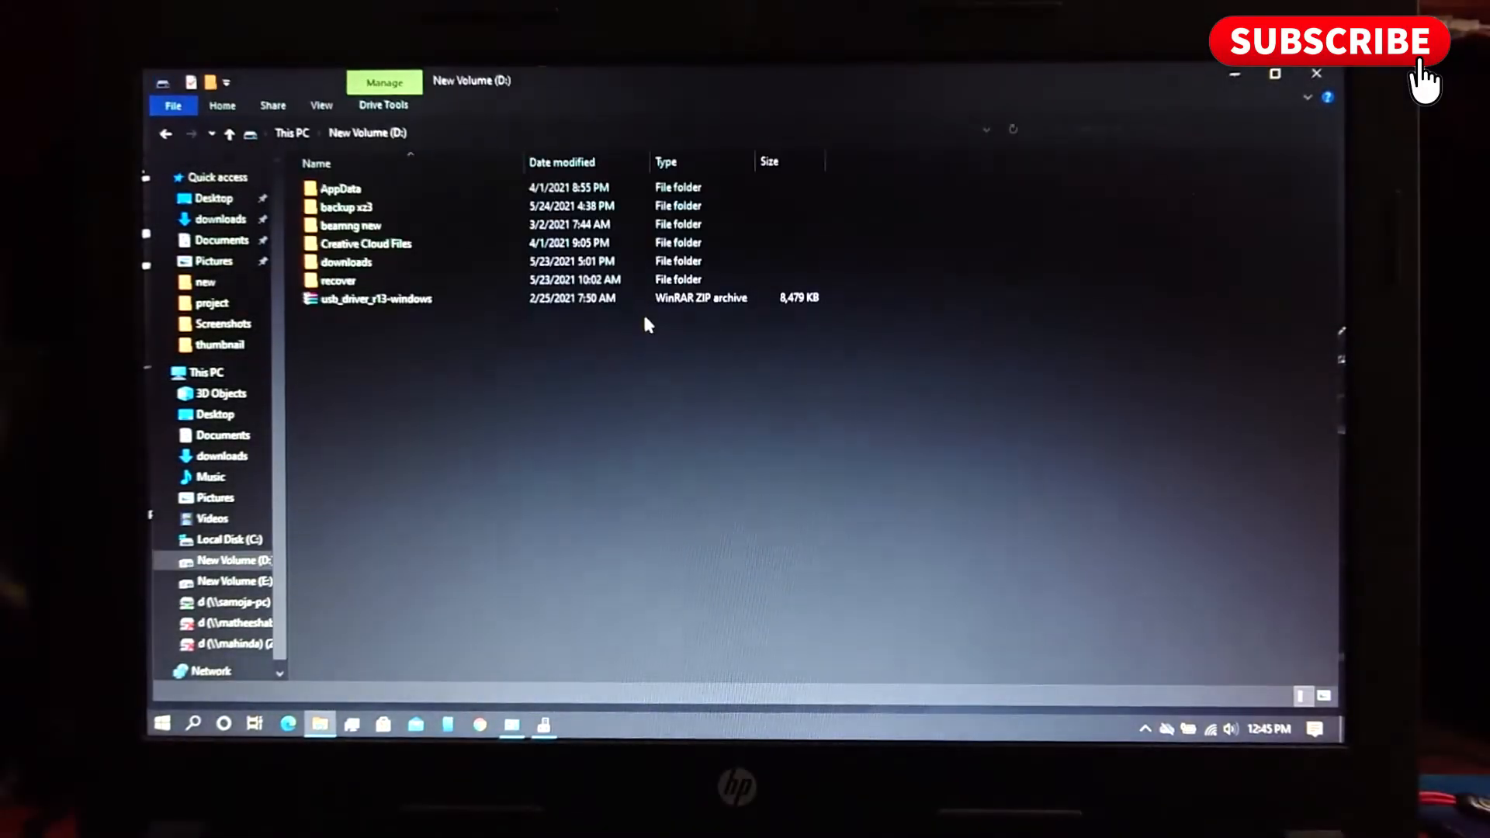
Extract usb_driver_r13-windows on drive D and open its usb_driver folder.
left_click(375, 298)
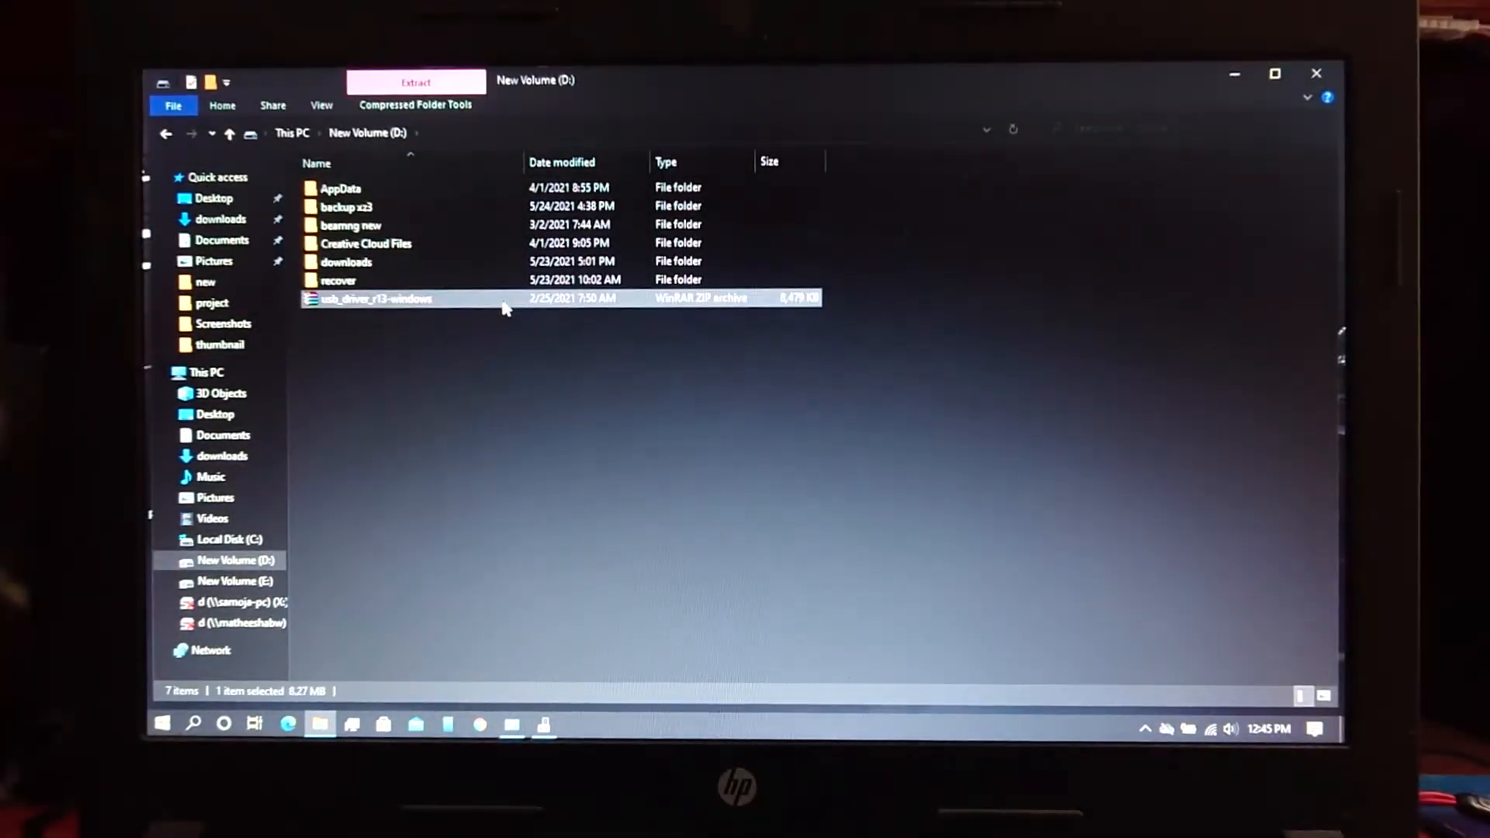
right_click(375, 298)
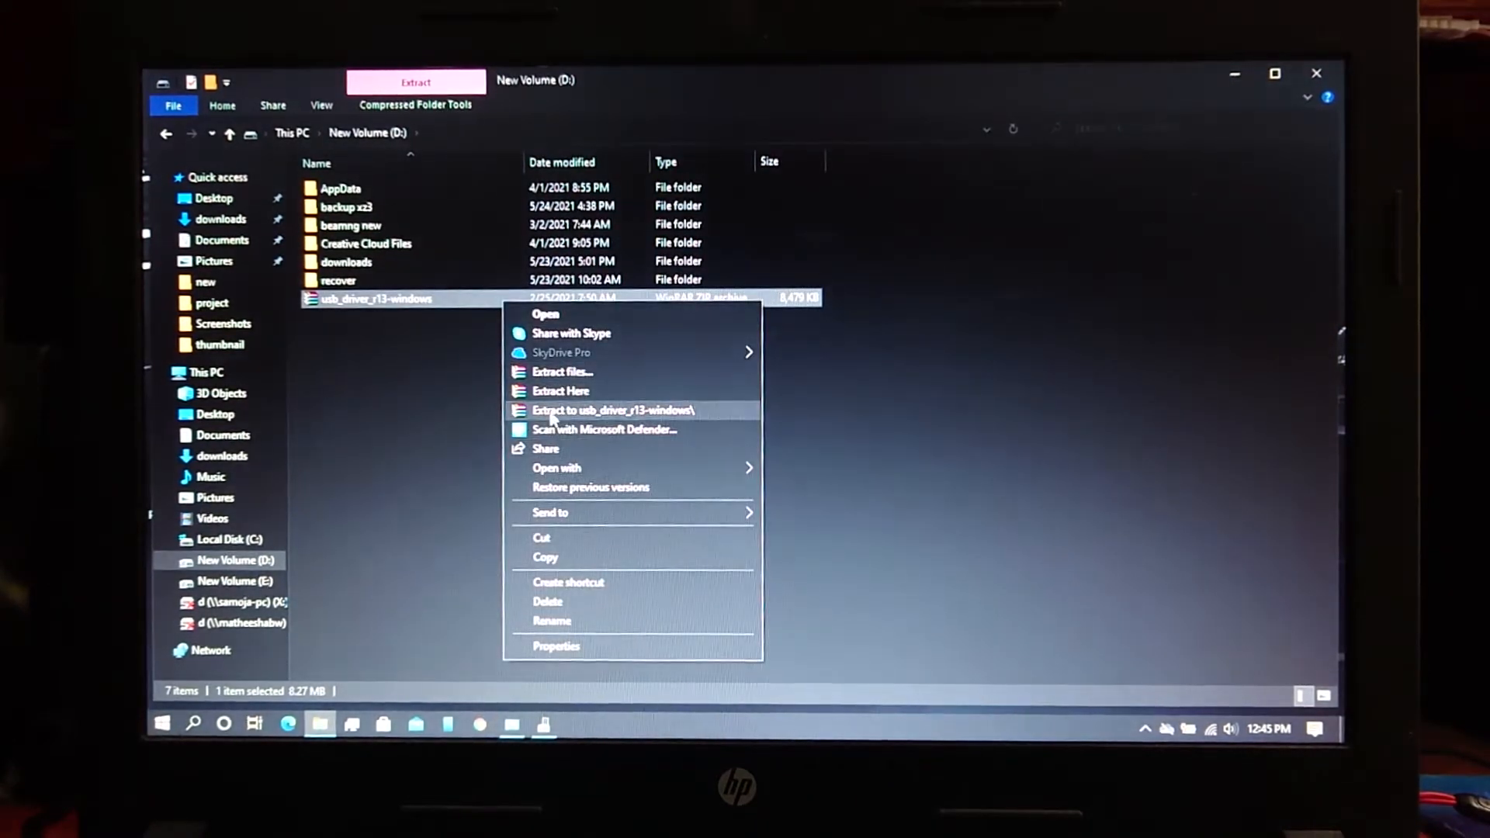
left_click(613, 409)
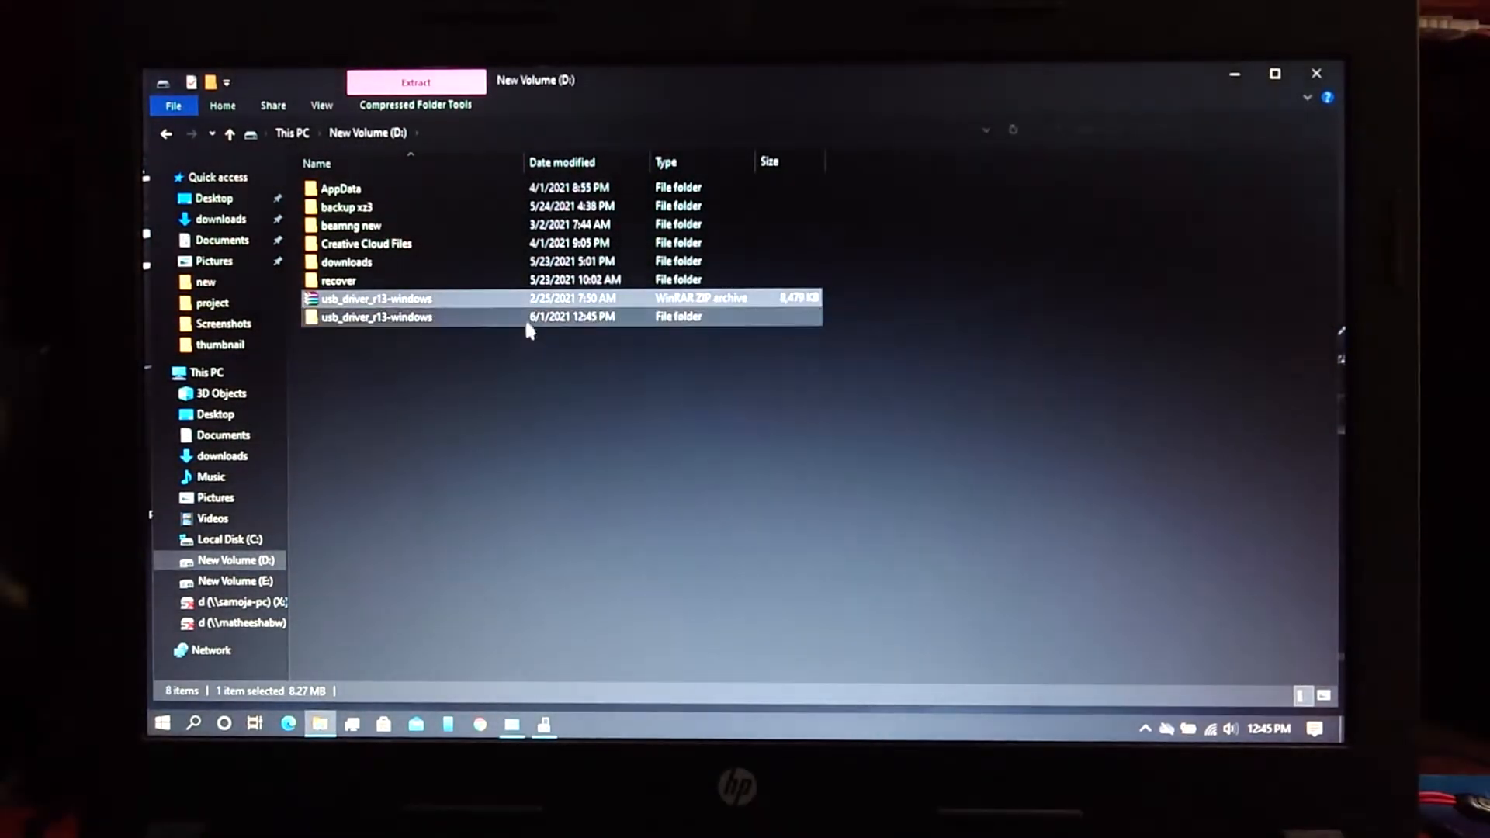
double_click(376, 316)
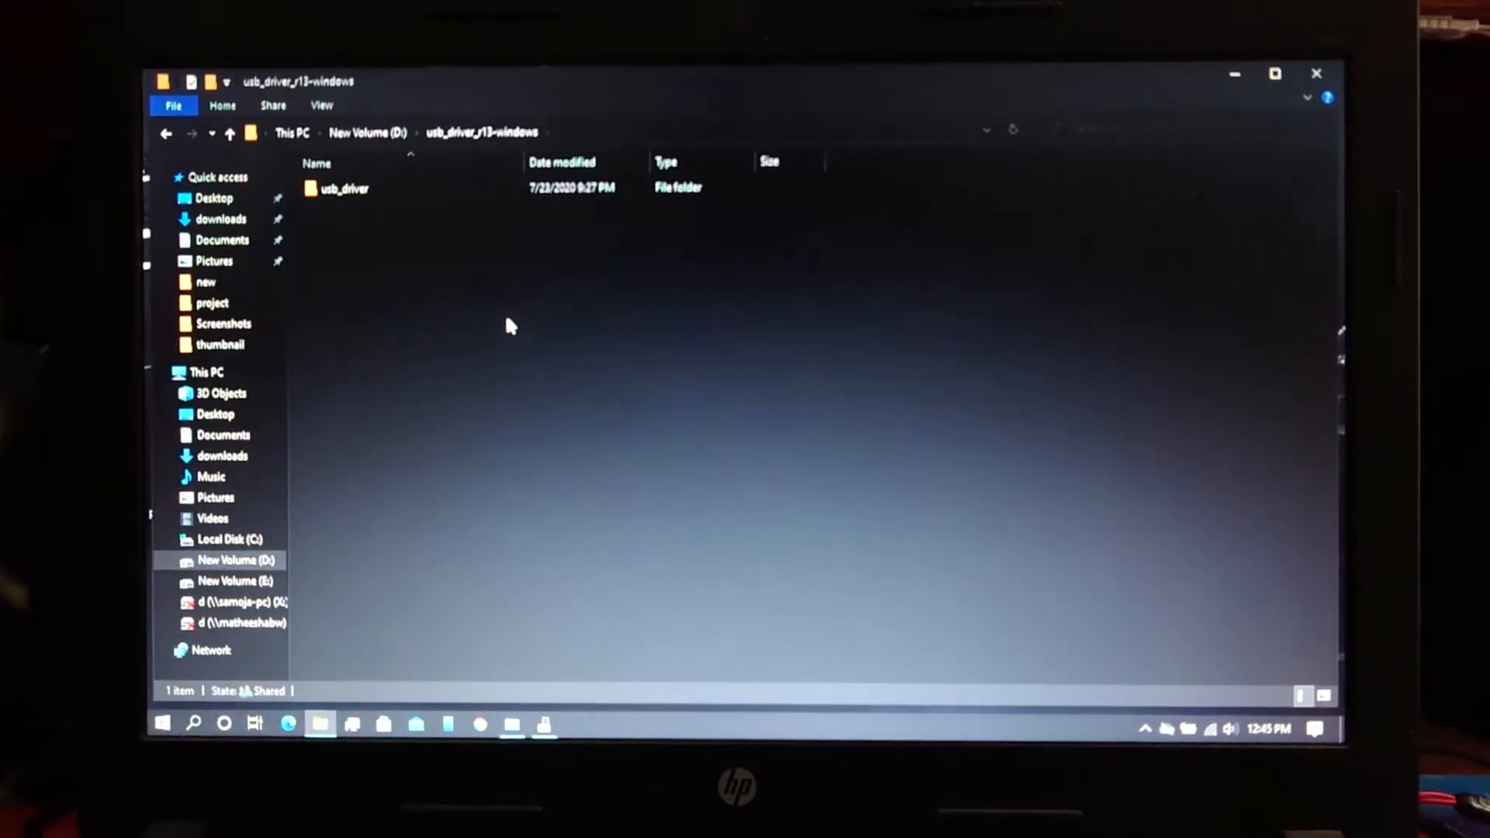
double_click(344, 187)
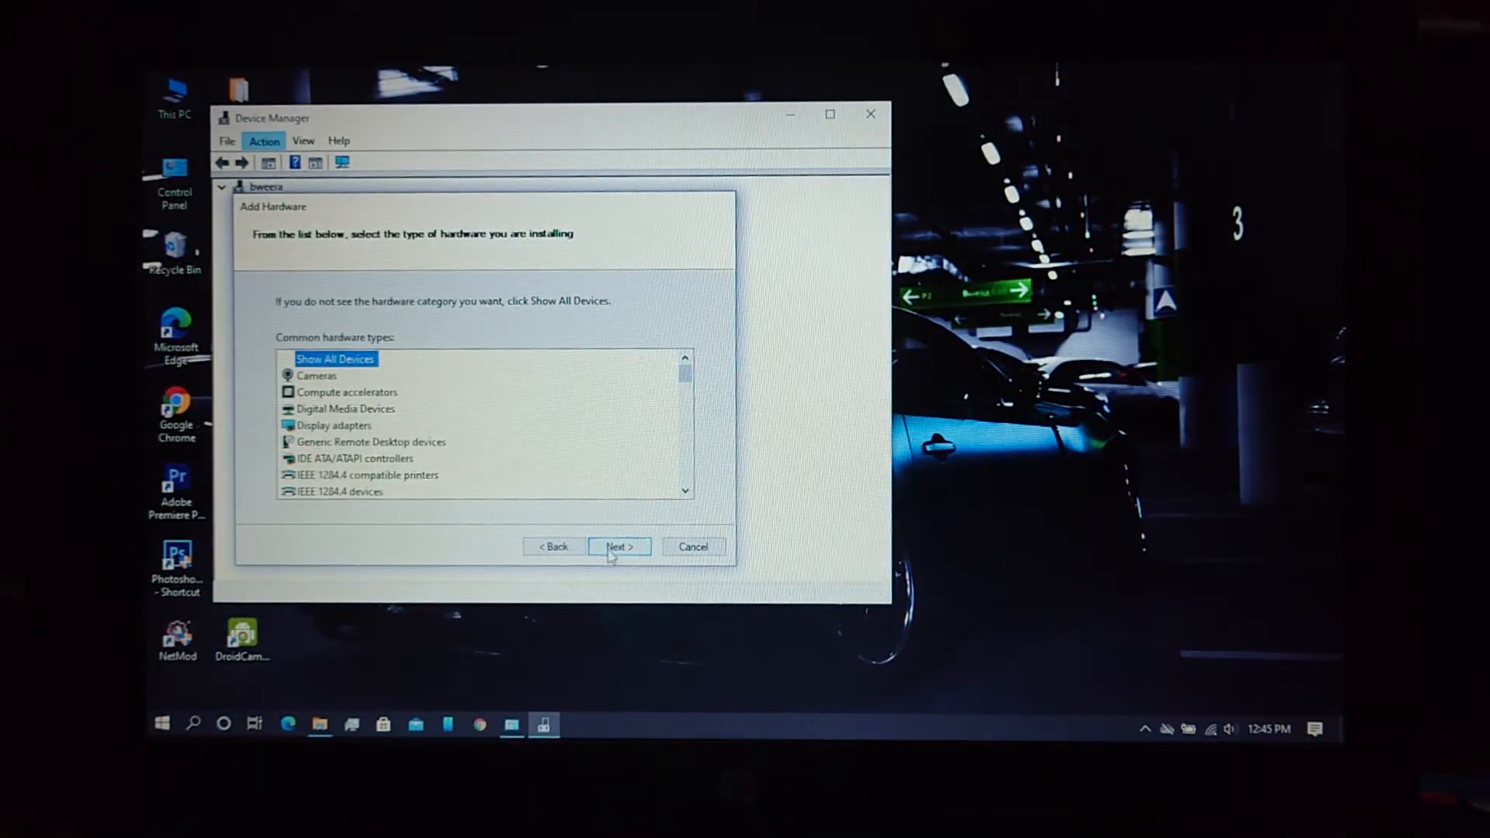
Point Install From Disk to android_winusb.inf in D:\usb_driver_r13-windows\usb_driver.
left_click(618, 546)
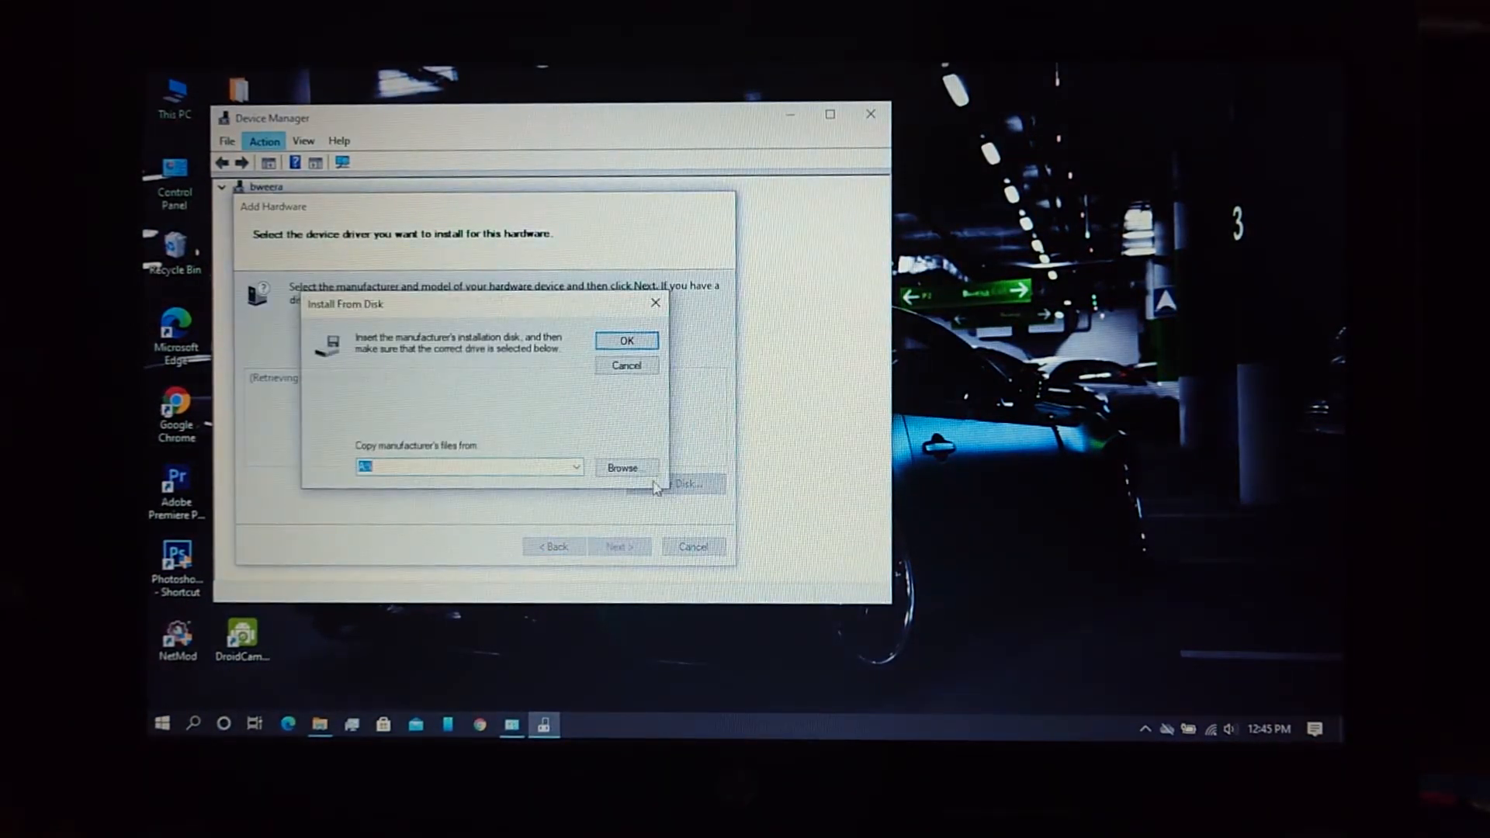
left_click(622, 467)
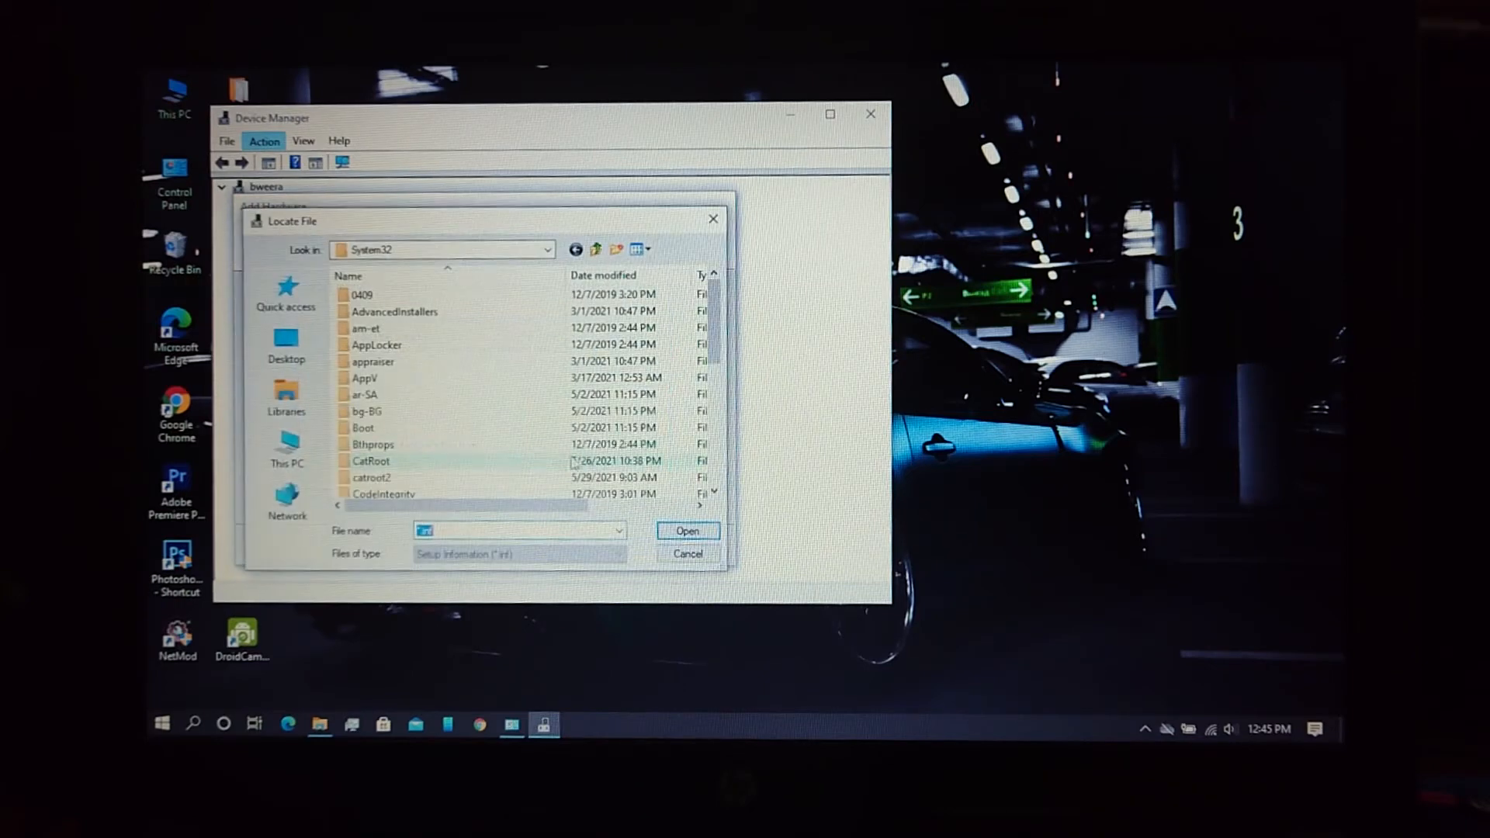
left_click(287, 447)
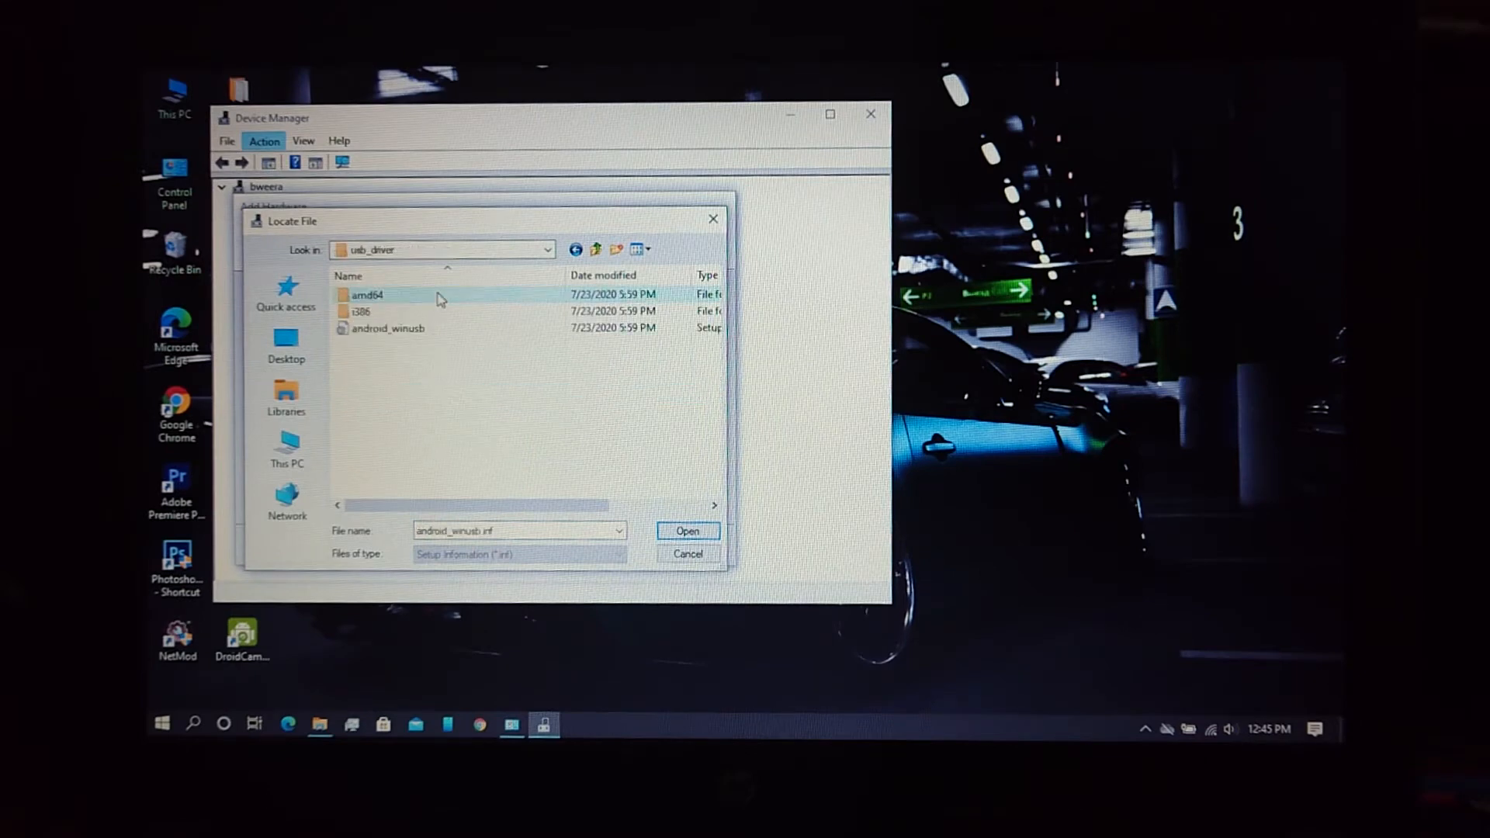
left_click(388, 328)
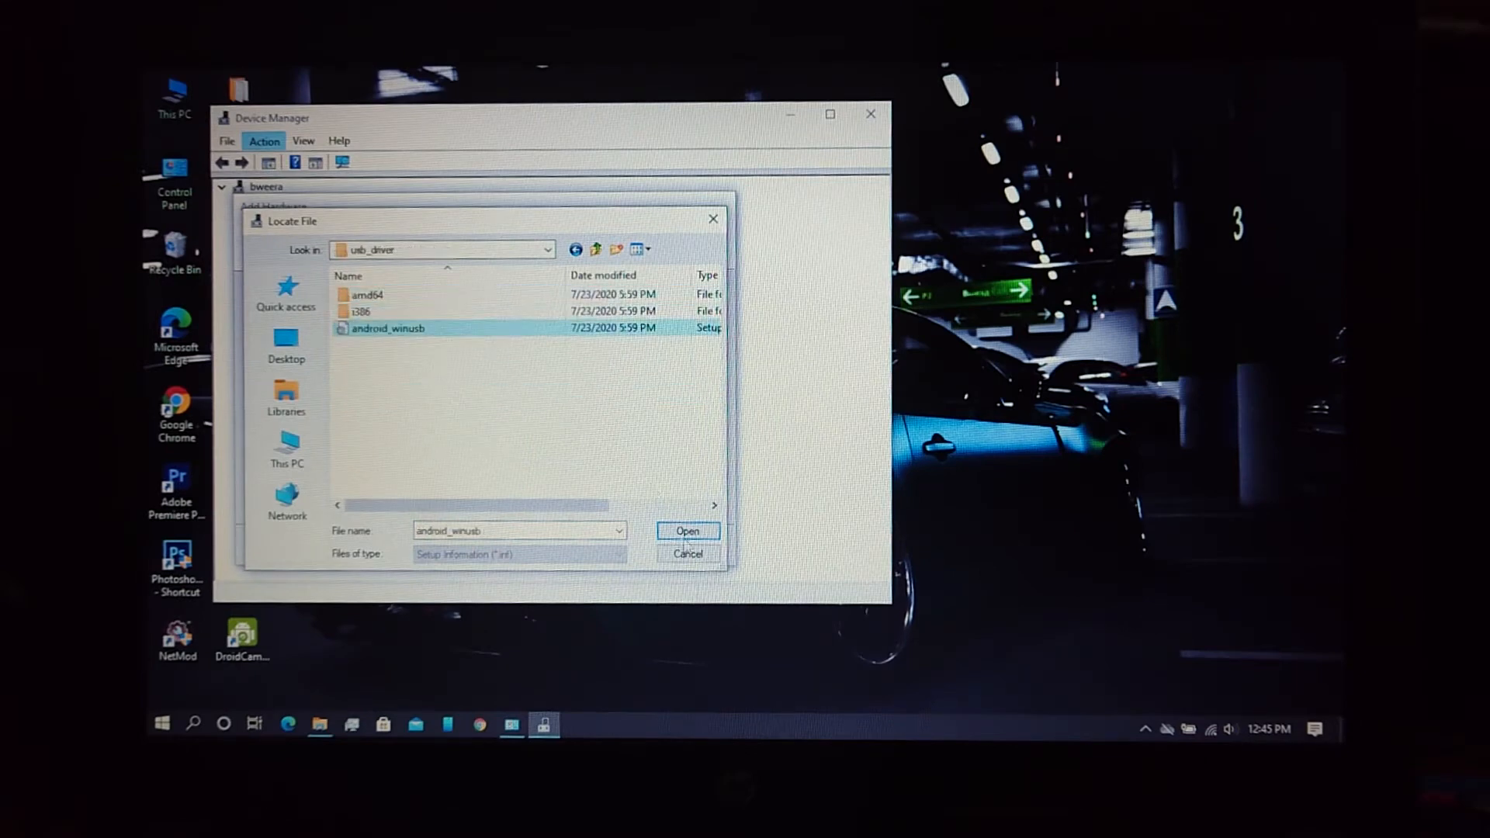
left_click(686, 530)
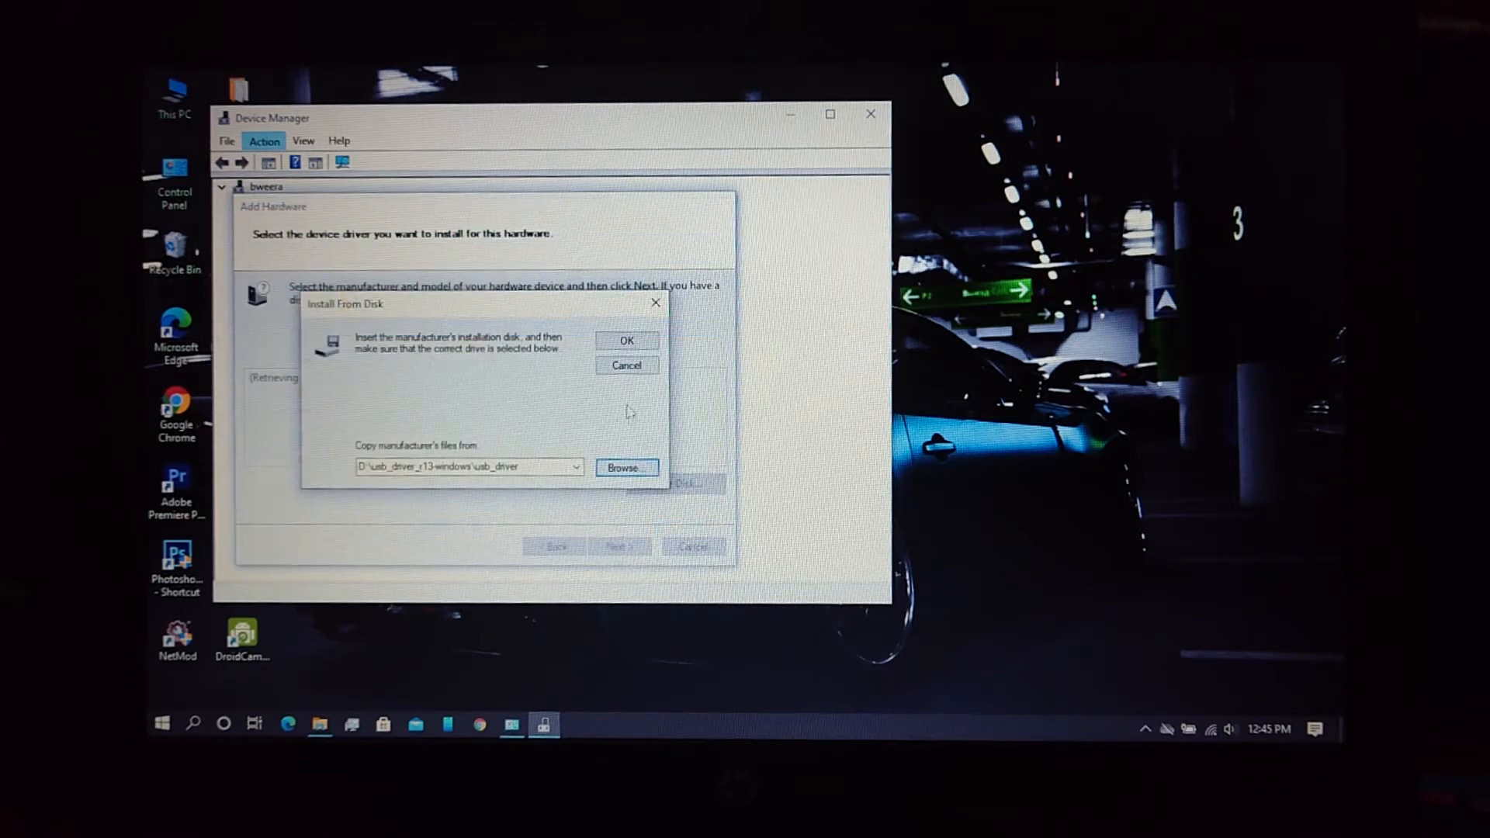
Confirm the disk source and select the Android Bootloader Interface model.
left_click(627, 340)
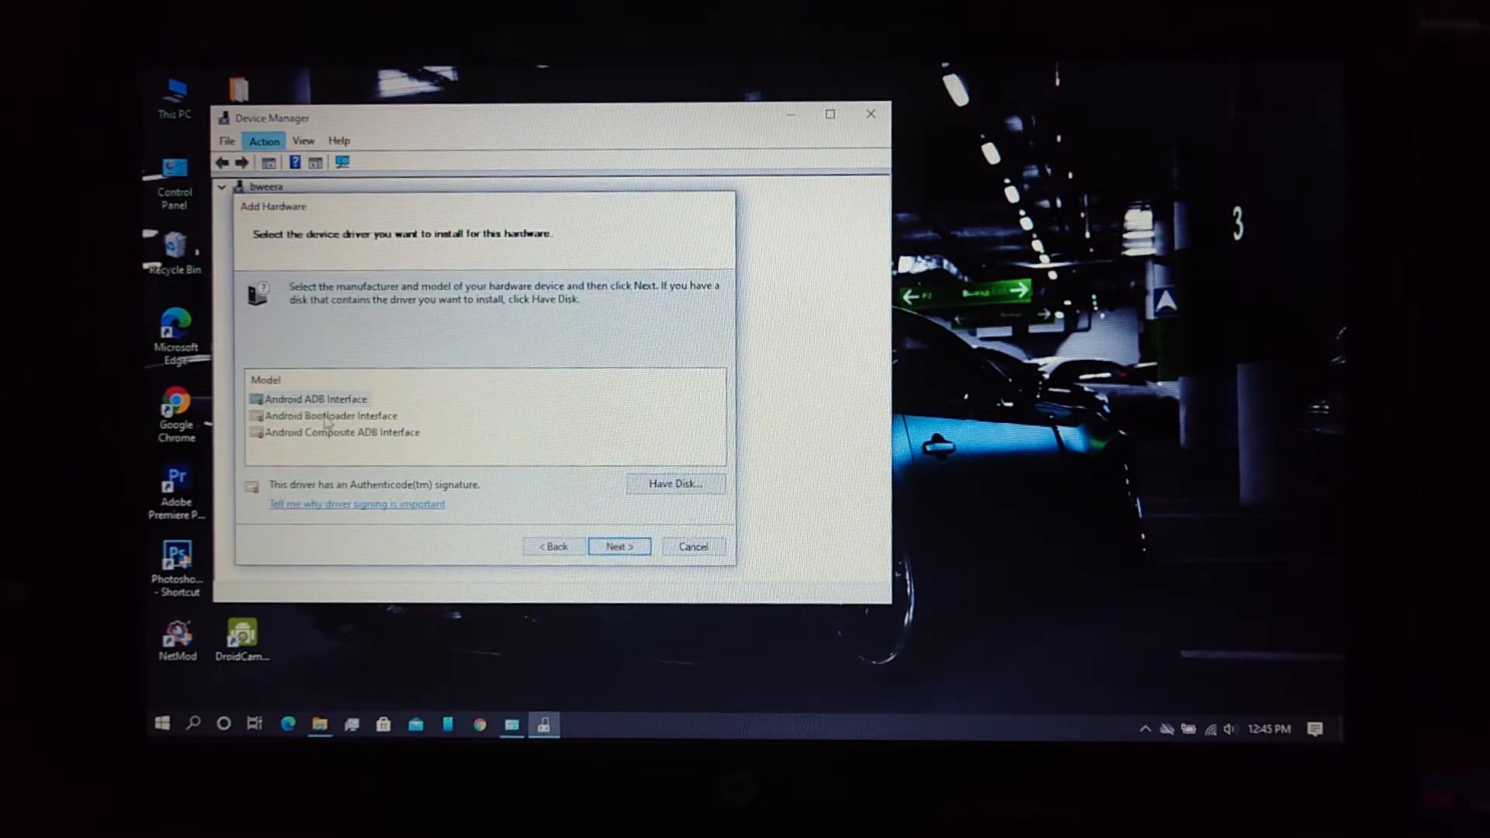
left_click(359, 415)
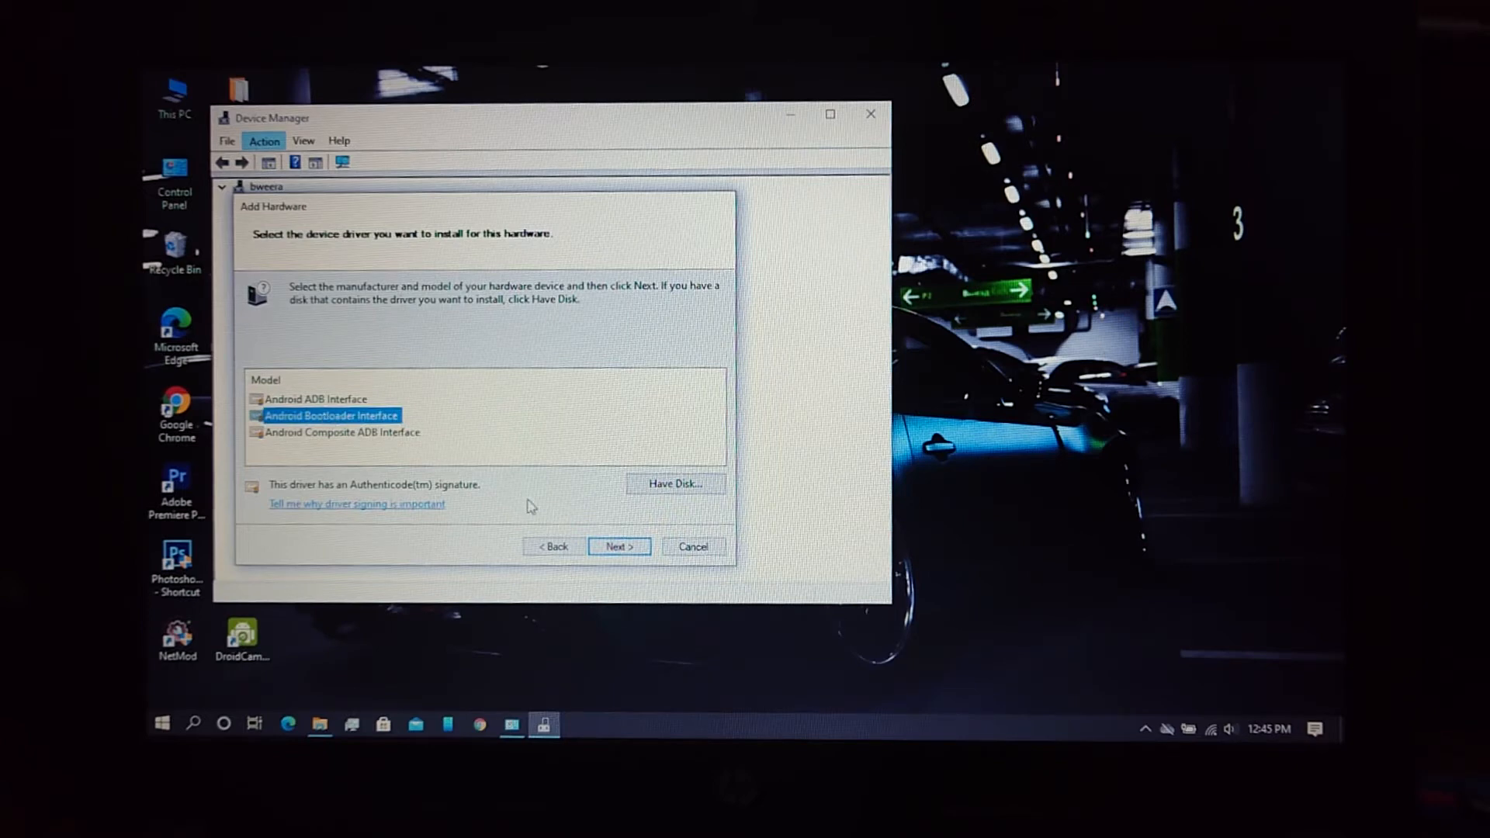
left_click(618, 546)
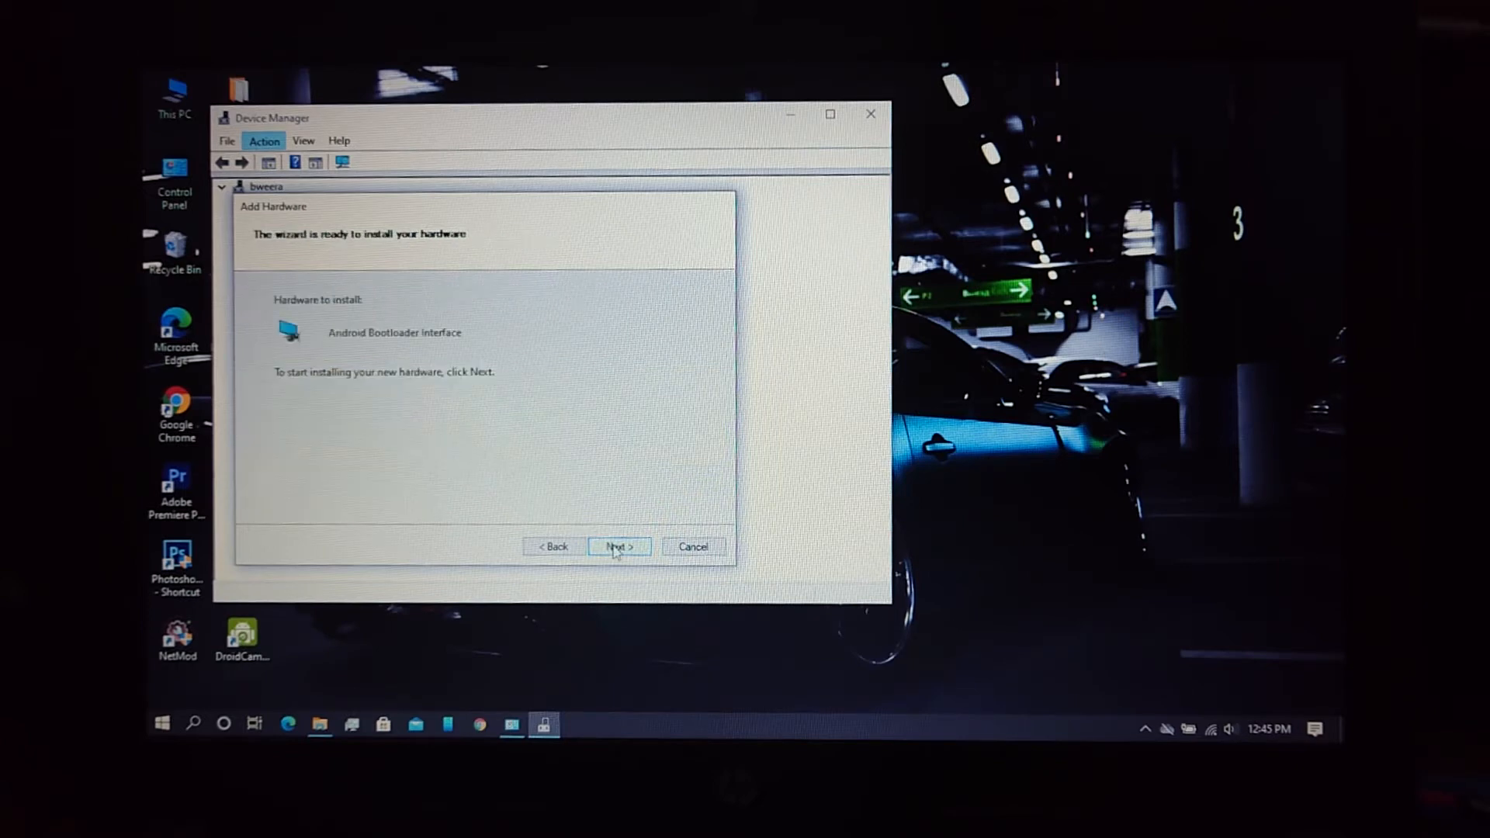
Begin installing and approve the Google LLC device software in Windows Security.
left_click(617, 546)
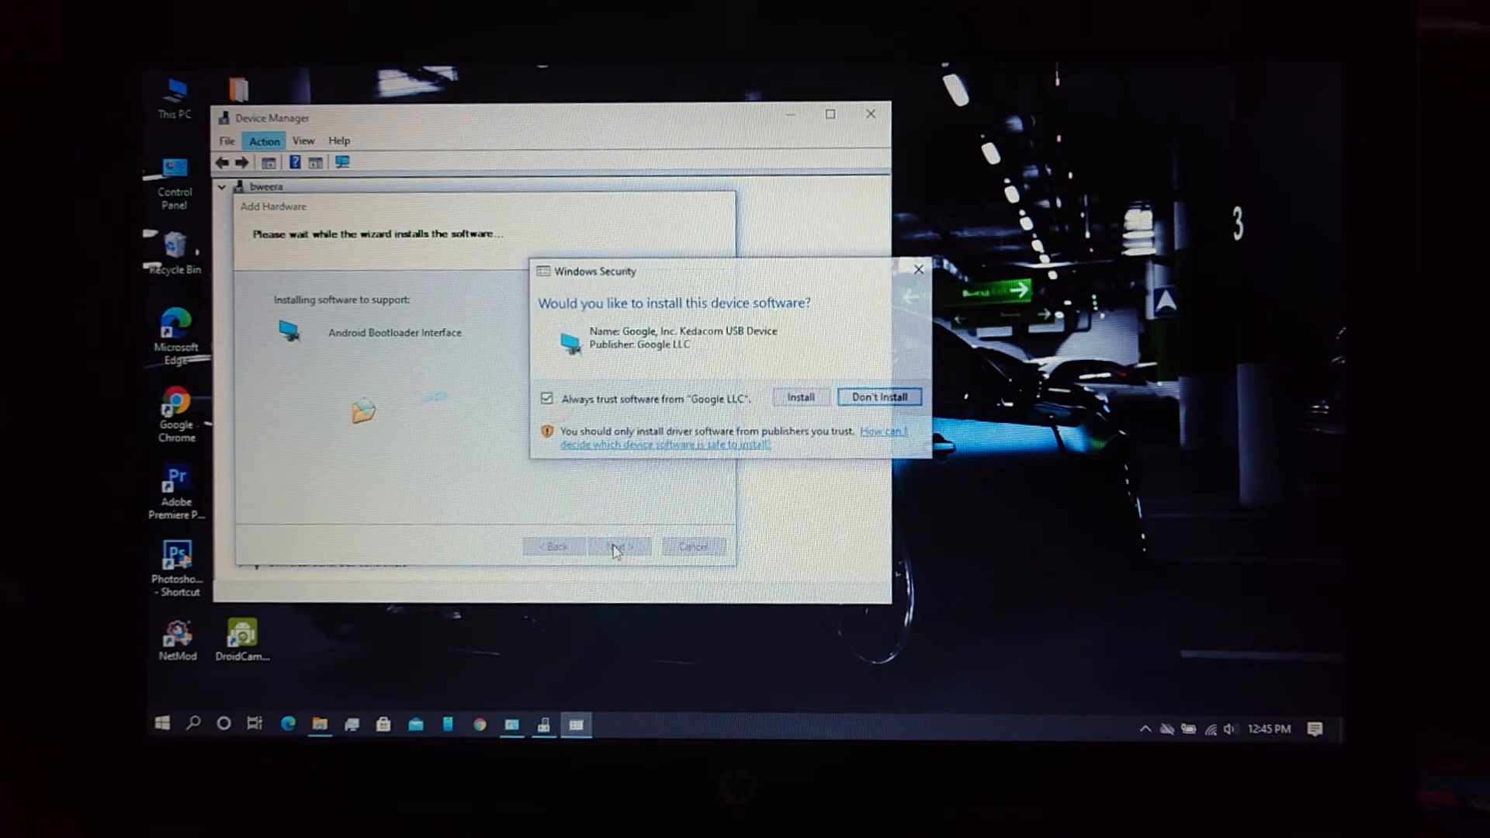
left_click(800, 396)
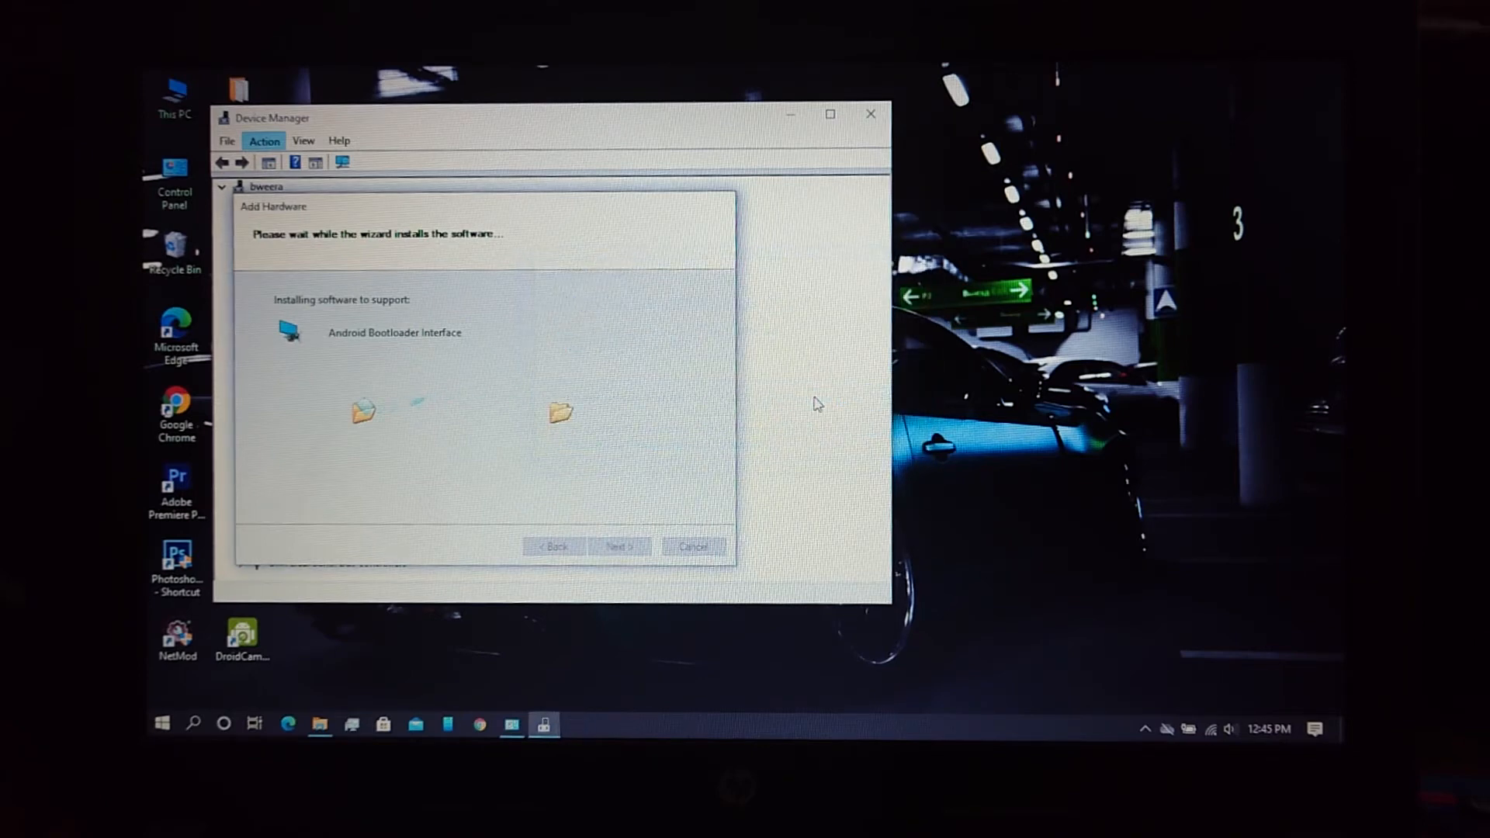
mouse_move(773, 430)
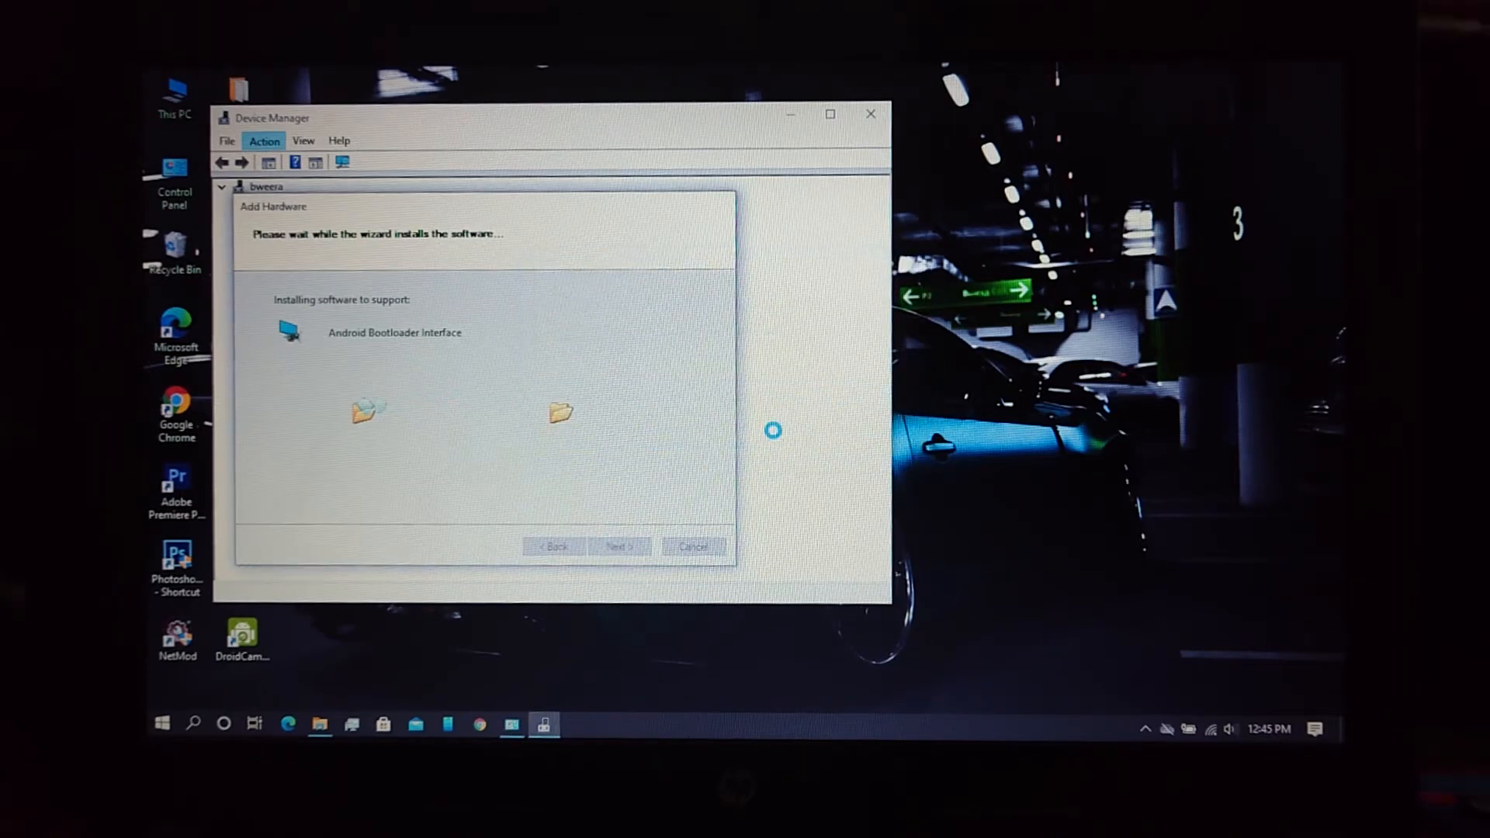
mouse_move(776, 438)
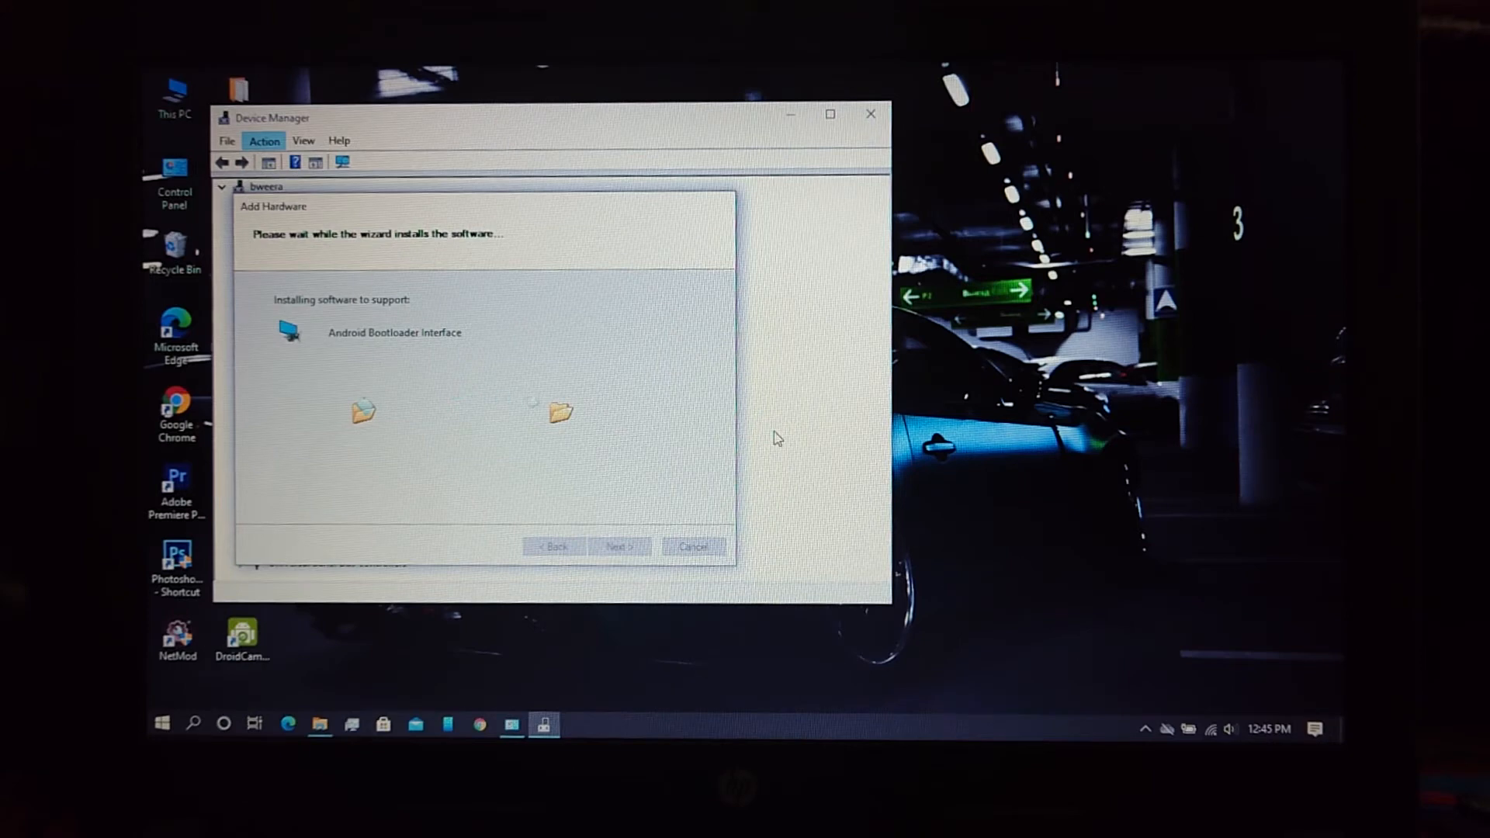